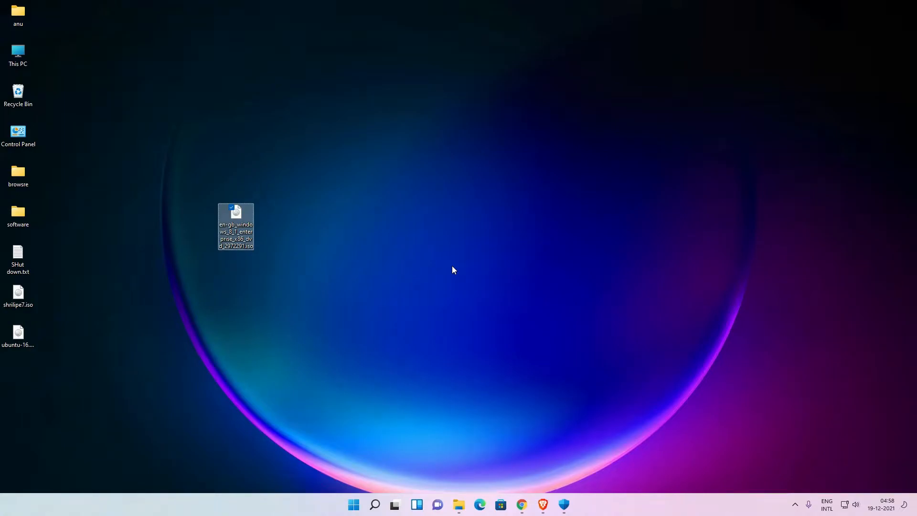
{"action": "mouse_move", "coordinate": [447, 274]}
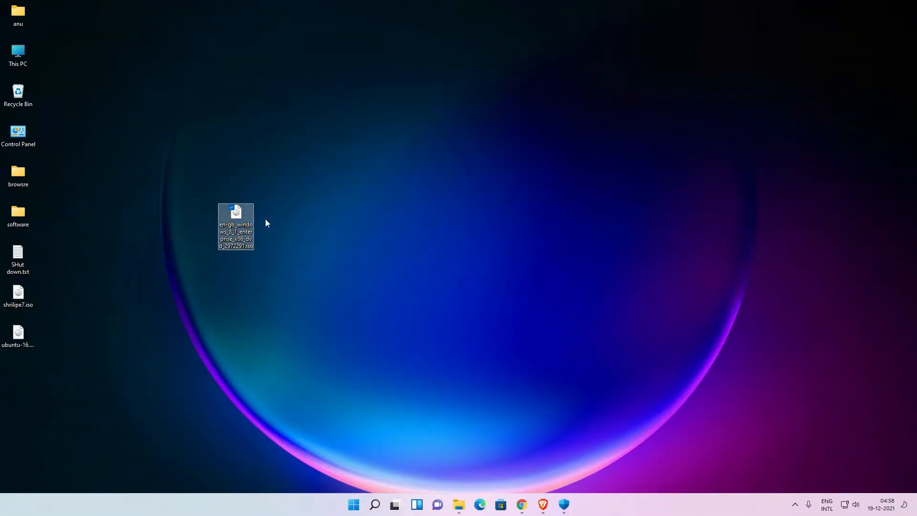
Search Start for 'windows security' and launch the Windows Security app.
{"action": "left_click_drag", "start_coordinate": [236, 225], "coordinate": [127, 187]}
{"action": "type", "text": "windows security"}
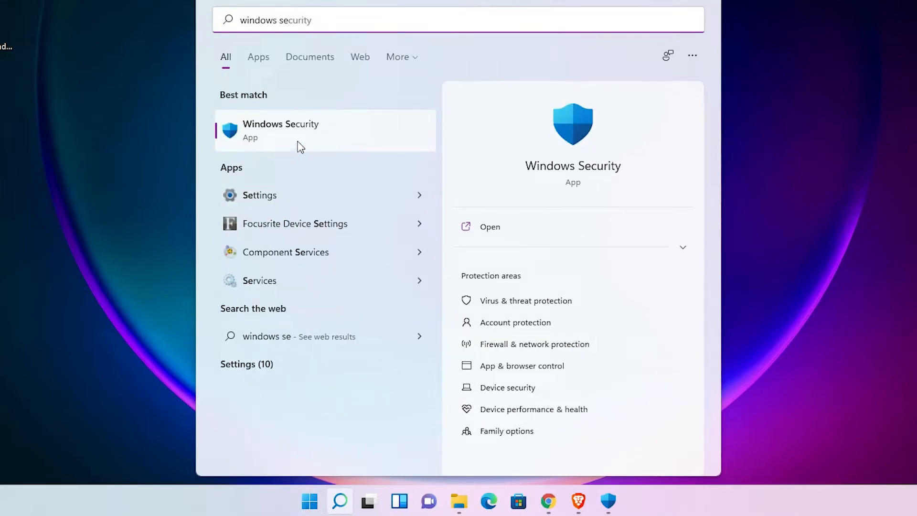
{"action": "left_click", "coordinate": [280, 130]}
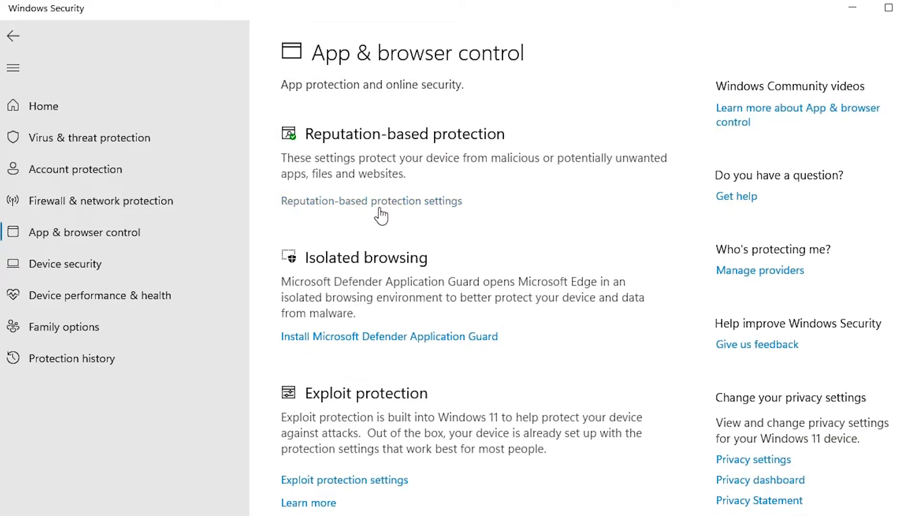
{"action": "mouse_move", "coordinate": [372, 210]}
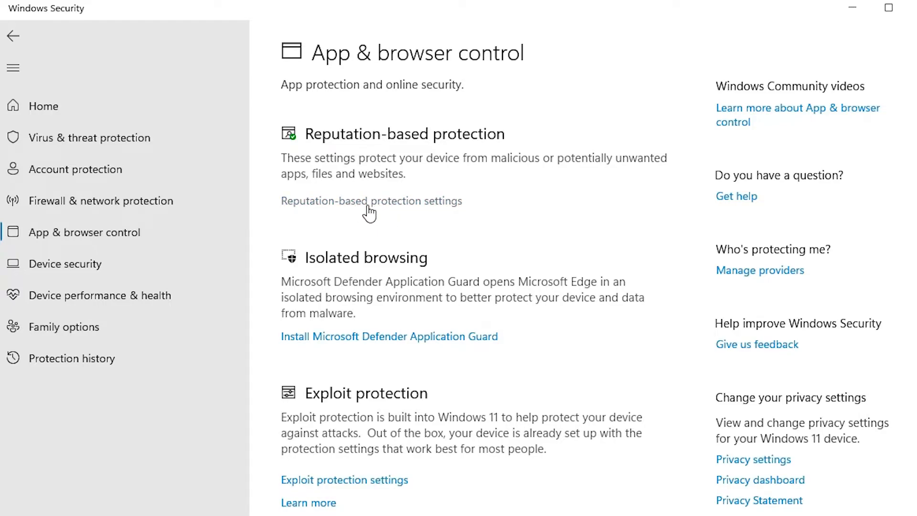
Turn off reputation-based protection, then mount the Windows 8.1 ISO from the desktop as a drive.
{"action": "left_click", "coordinate": [370, 201]}
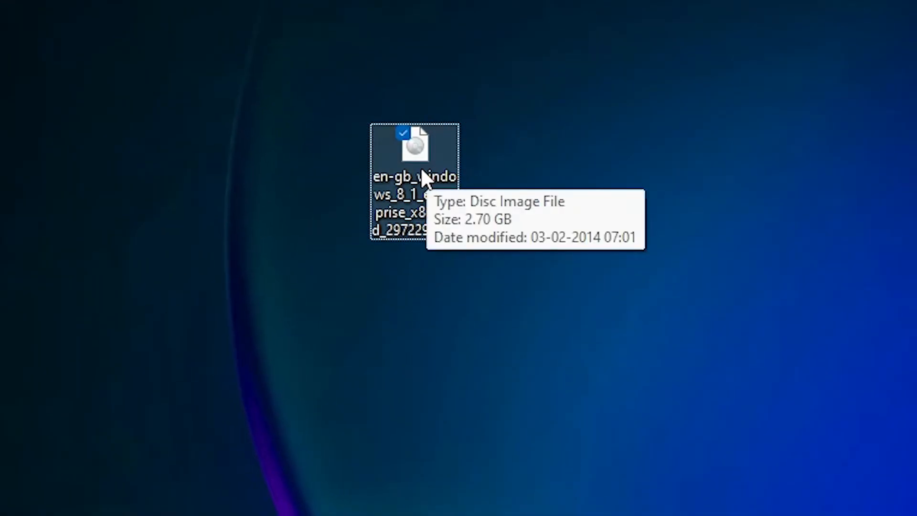
{"action": "right_click", "coordinate": [415, 152]}
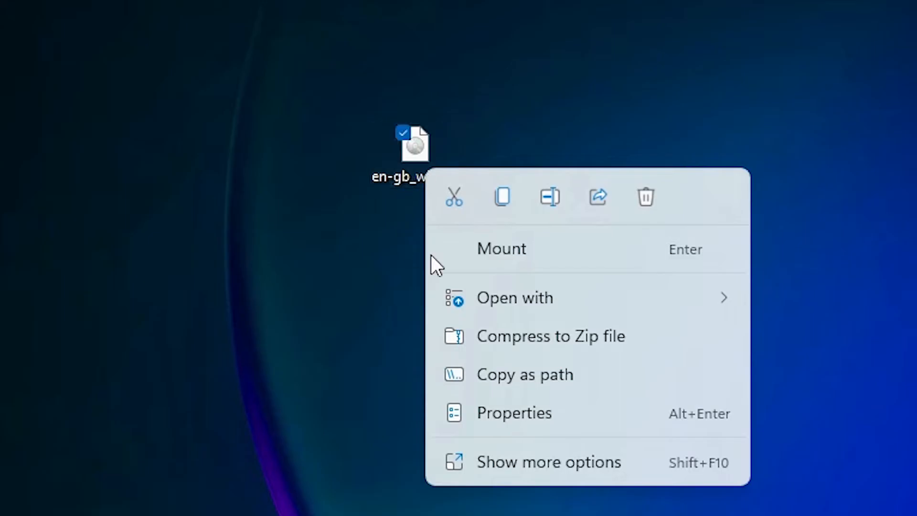
{"action": "left_click", "coordinate": [500, 248]}
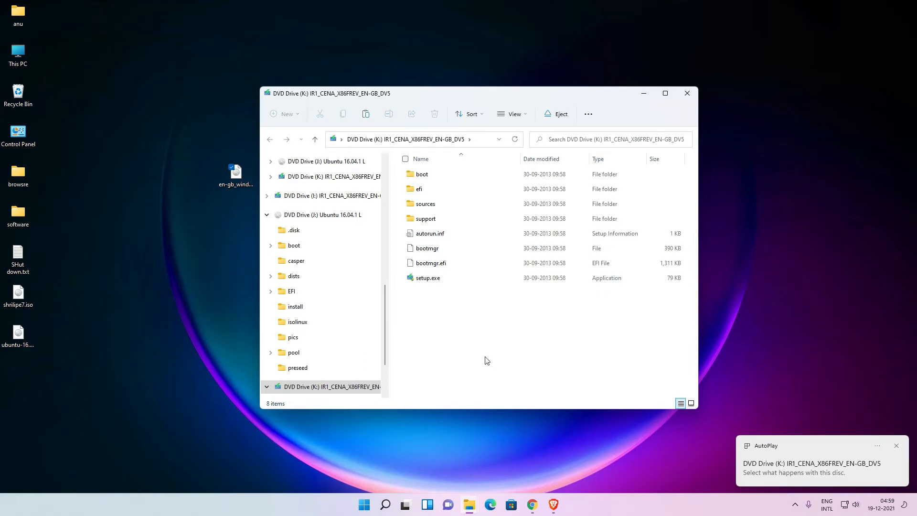
{"action": "mouse_move", "coordinate": [479, 358]}
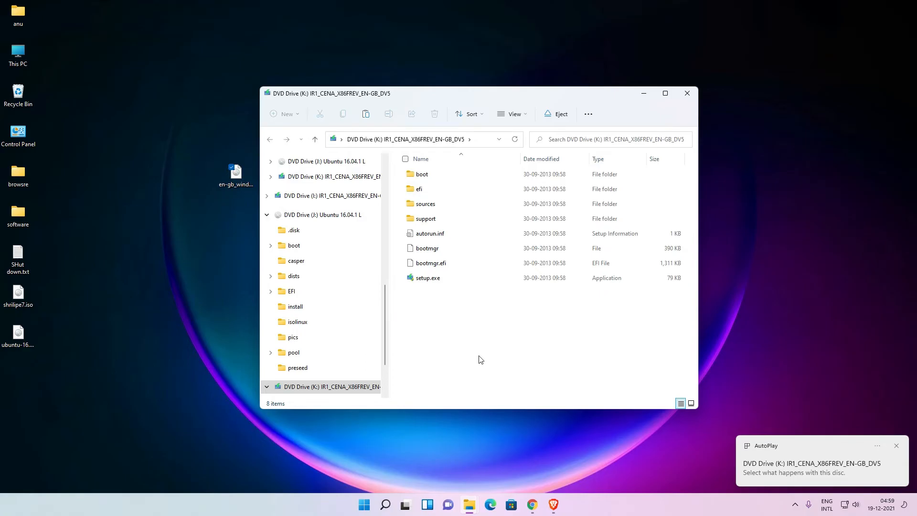